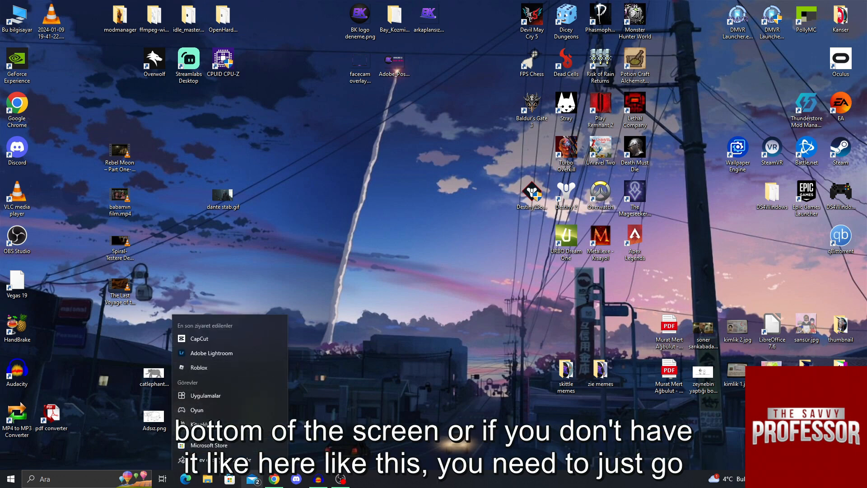
Search Windows for 'store' so Microsoft Store appears as the best match
{"action": "left_click", "coordinate": [10, 479]}
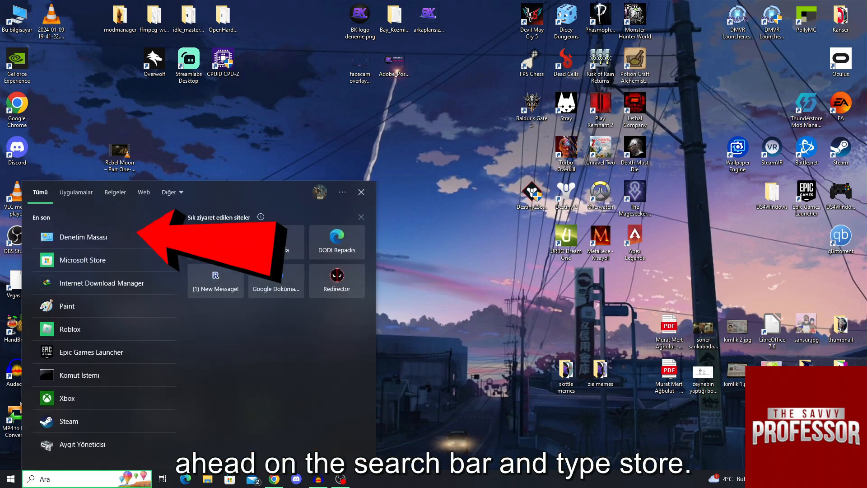
{"action": "type", "text": "store"}
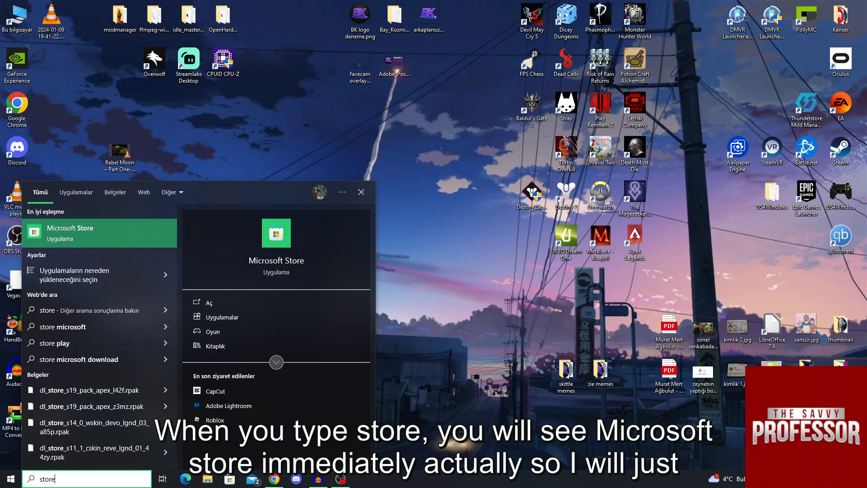
Launch Microsoft Store and search it for 'lightroom'
{"action": "left_click", "coordinate": [100, 232]}
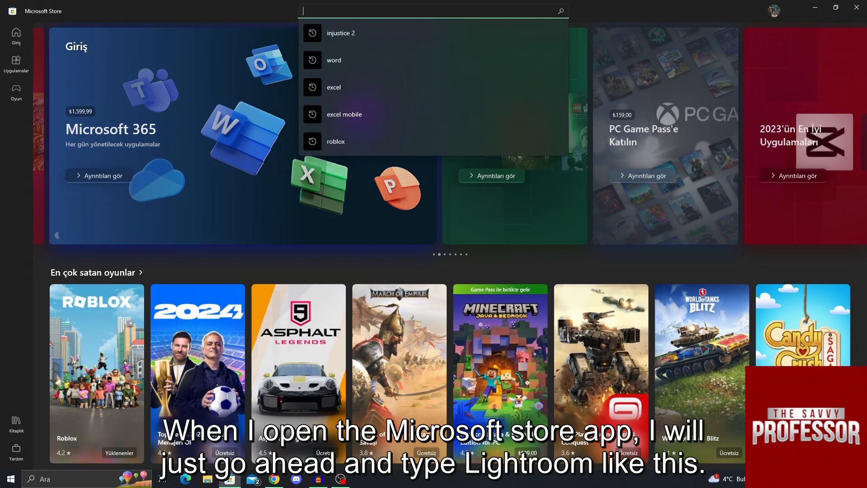
{"action": "type", "text": "lightroom"}
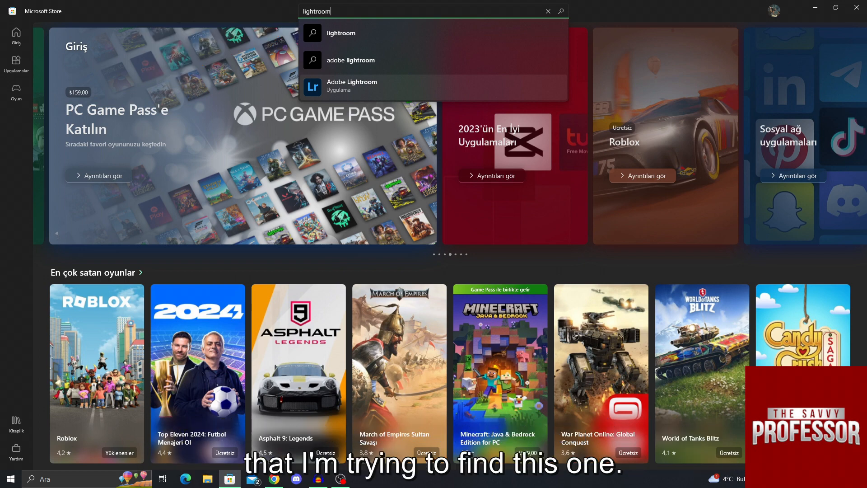
Go to the Adobe Lightroom app page and start its installation with Yükle
{"action": "left_click", "coordinate": [352, 86]}
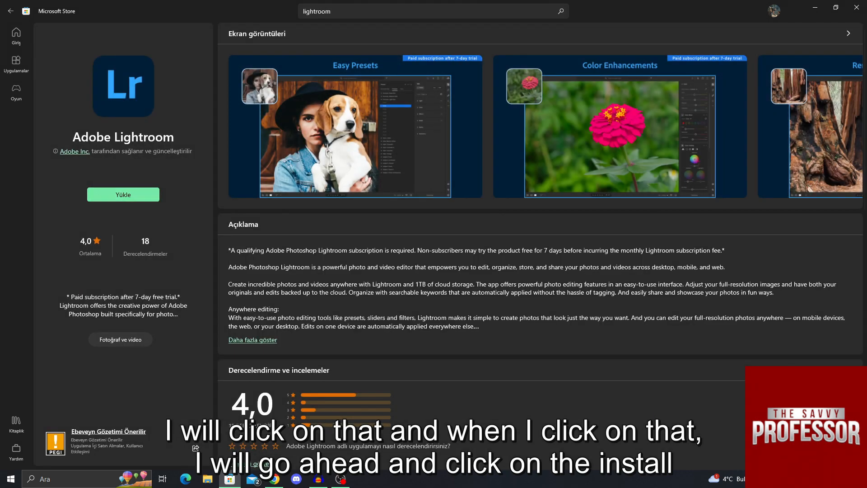
{"action": "left_click", "coordinate": [123, 194]}
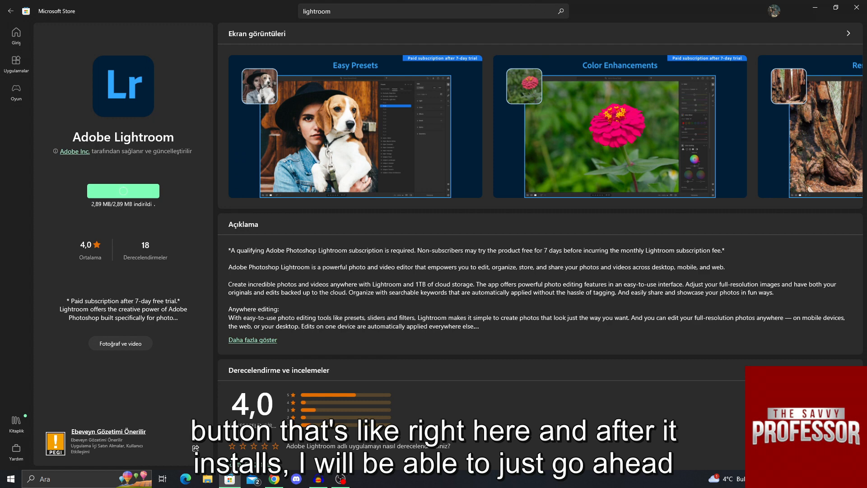